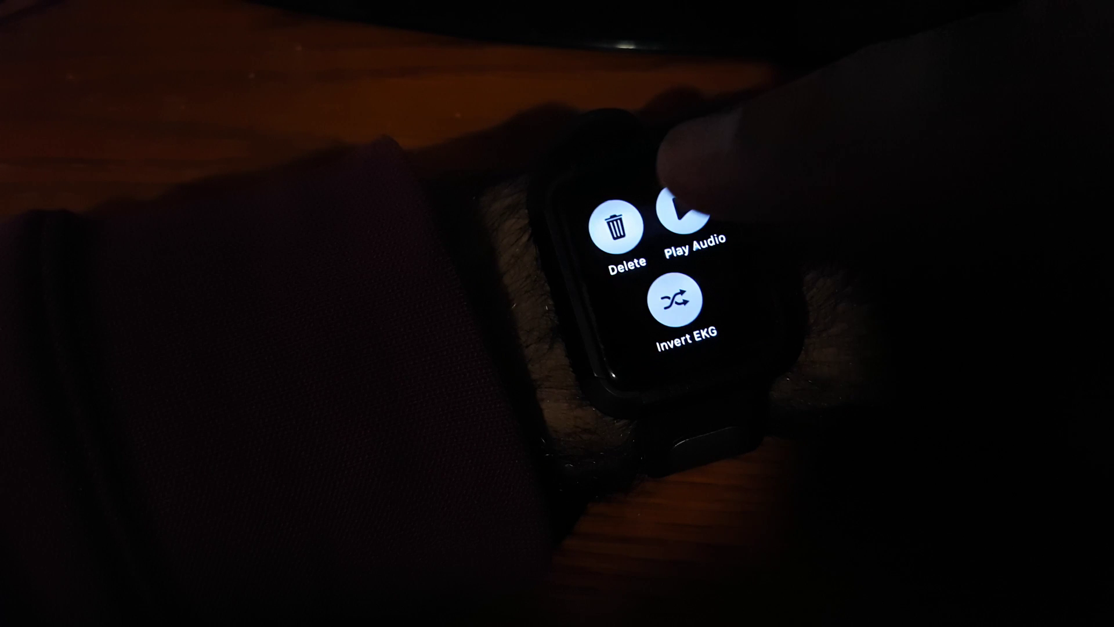
- Start the 35-second audio player for the recorded EKG from Play Audio
{"action": "left_click", "coordinate": [682, 224]}
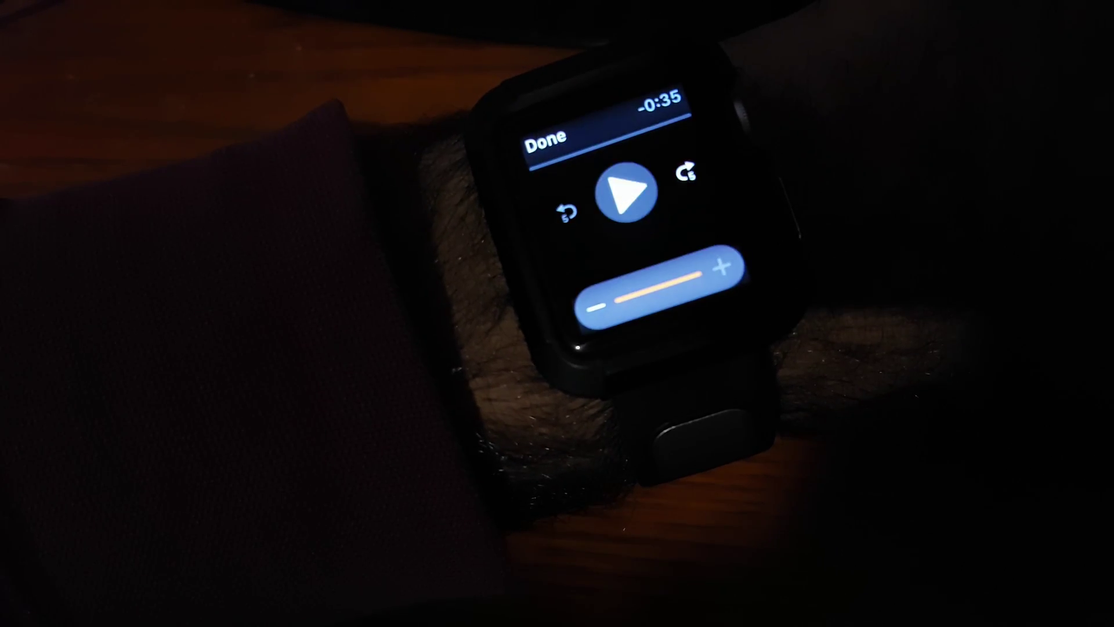